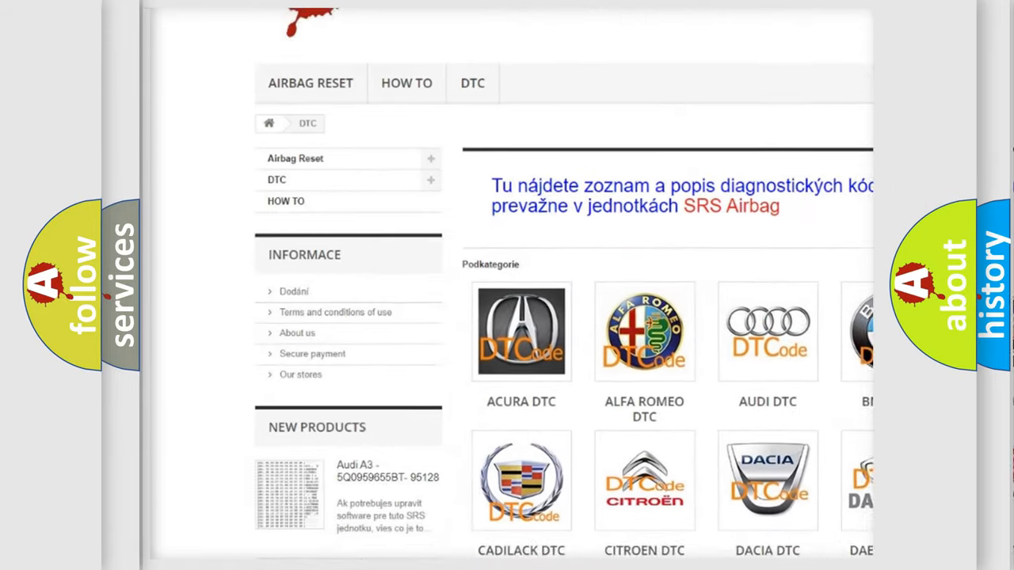
scroll("down", 3)
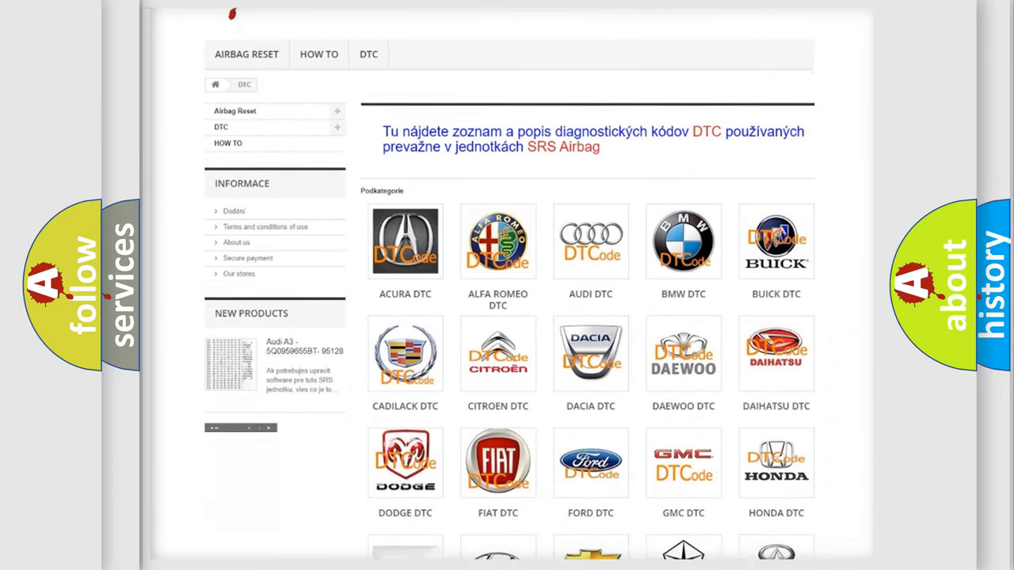
scroll("down", 3)
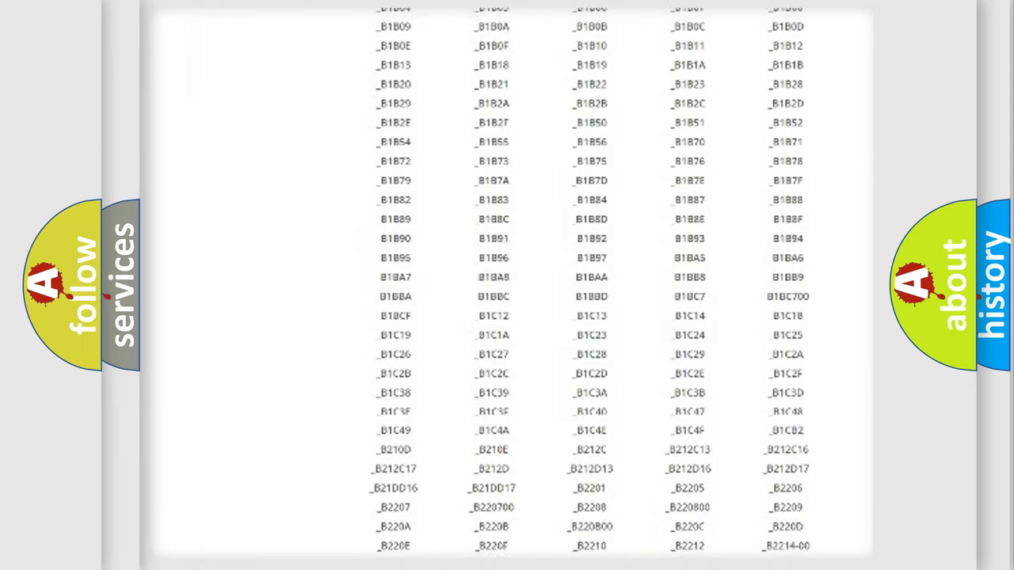
scroll("up", 3)
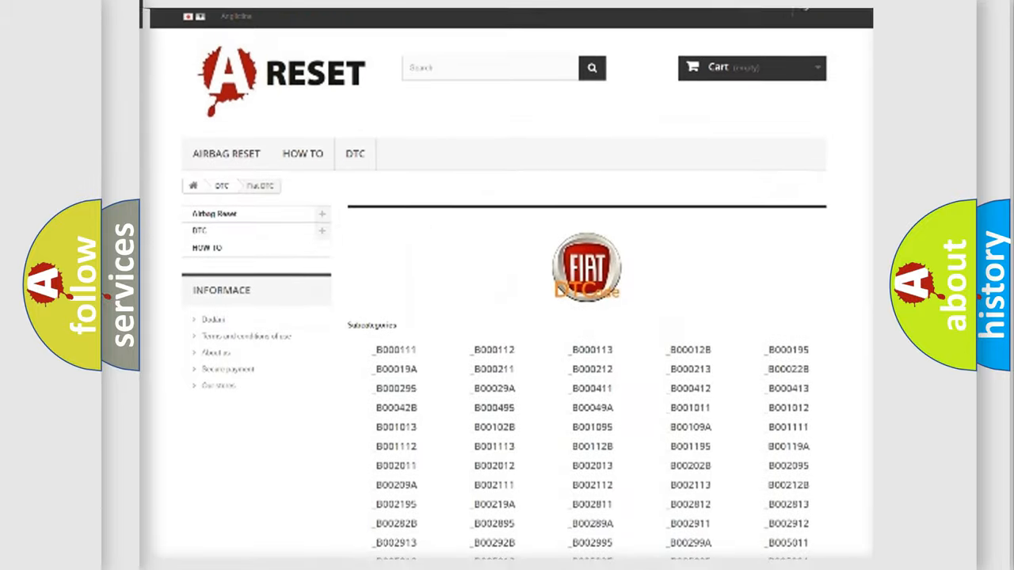